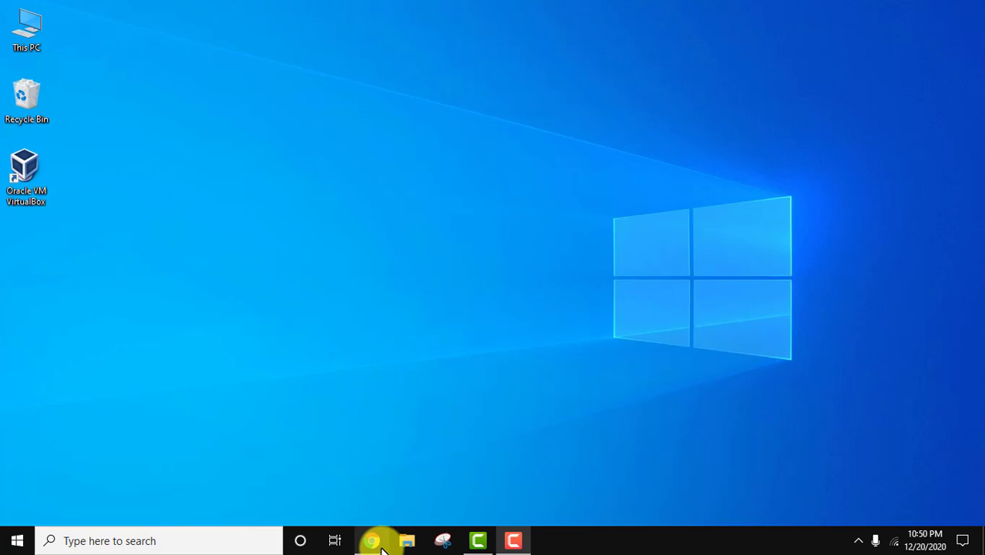
Step: Launch Chrome on YouTube and bring up the signed-in account menu
{"action": "left_click", "coordinate": [372, 540]}
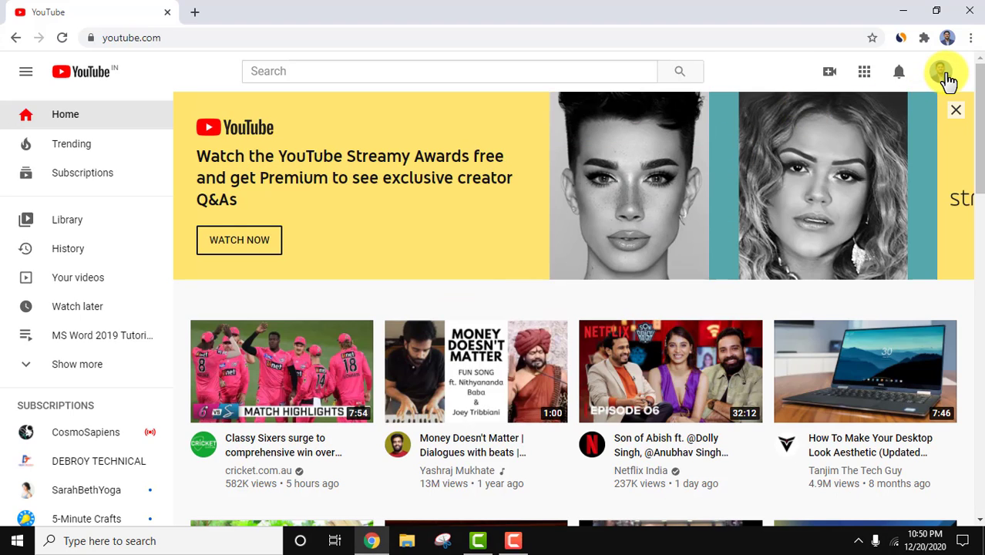
{"action": "left_click", "coordinate": [947, 72]}
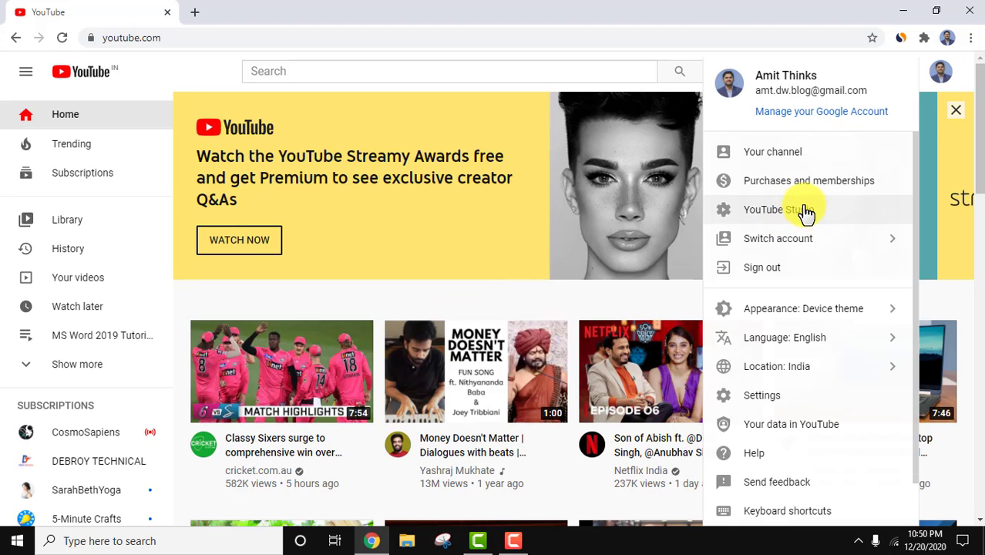
Step: Go to YouTube Studio from the account menu, landing on the channel dashboard
{"action": "left_click", "coordinate": [778, 210]}
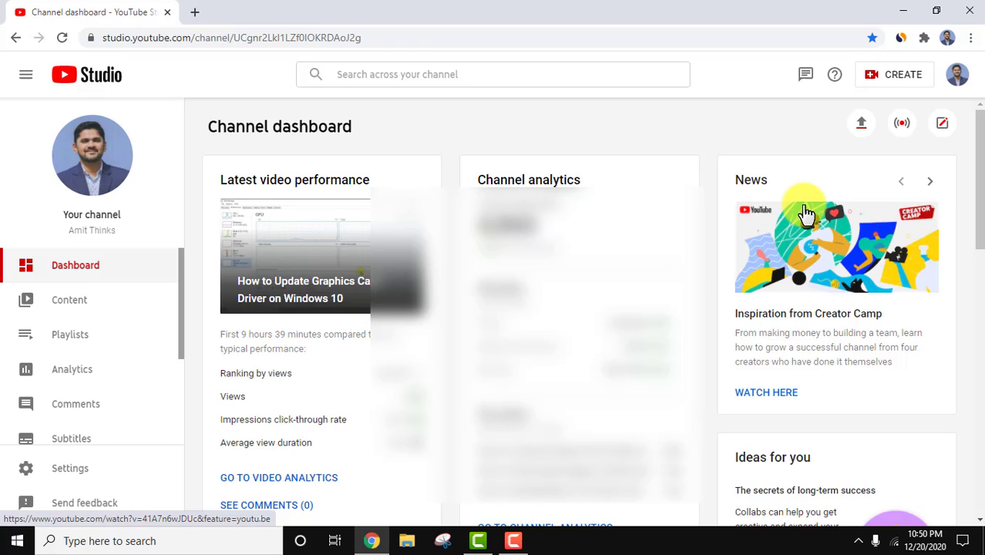
{"action": "mouse_move", "coordinate": [94, 478]}
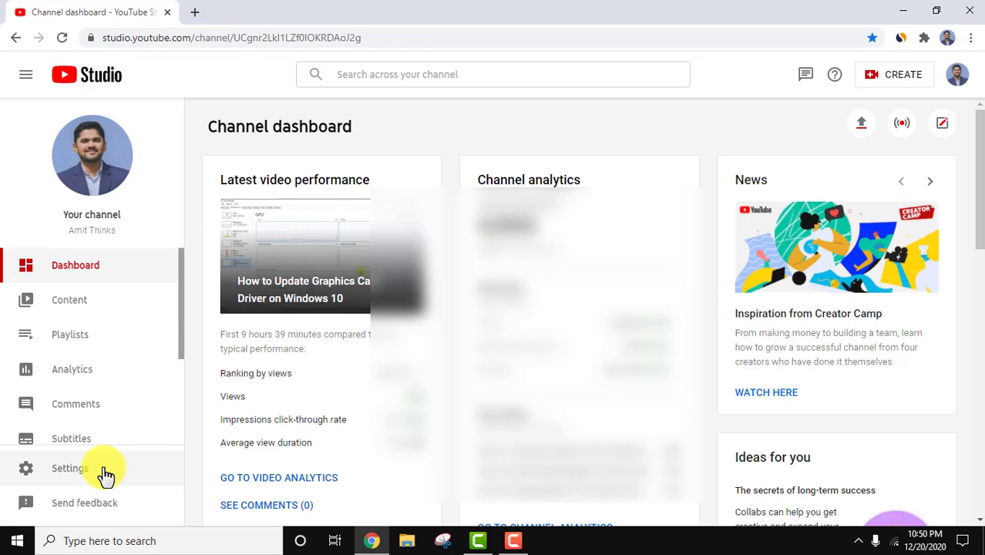
Step: Reach the Upload defaults page of the channel Settings, showing default title and description
{"action": "left_click", "coordinate": [69, 469]}
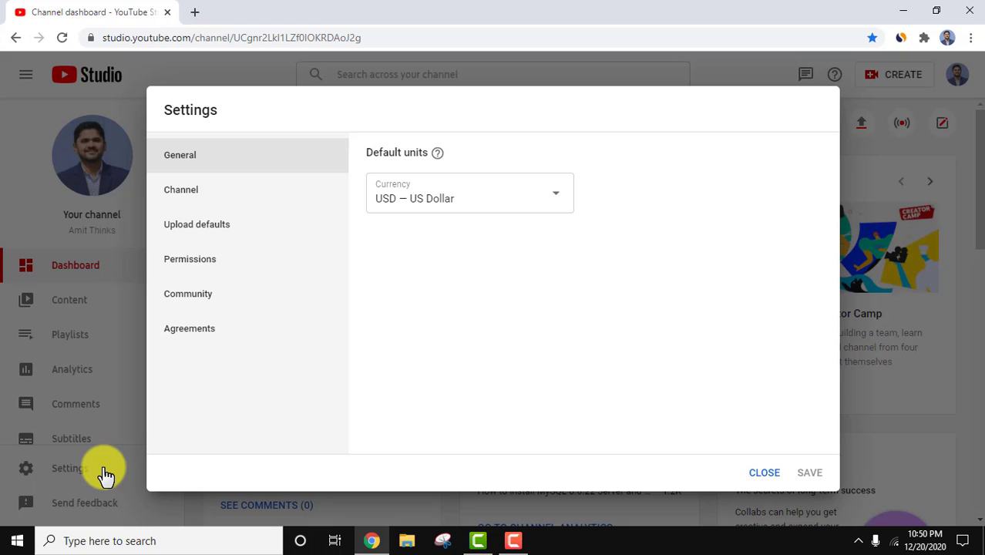
{"action": "mouse_move", "coordinate": [274, 234]}
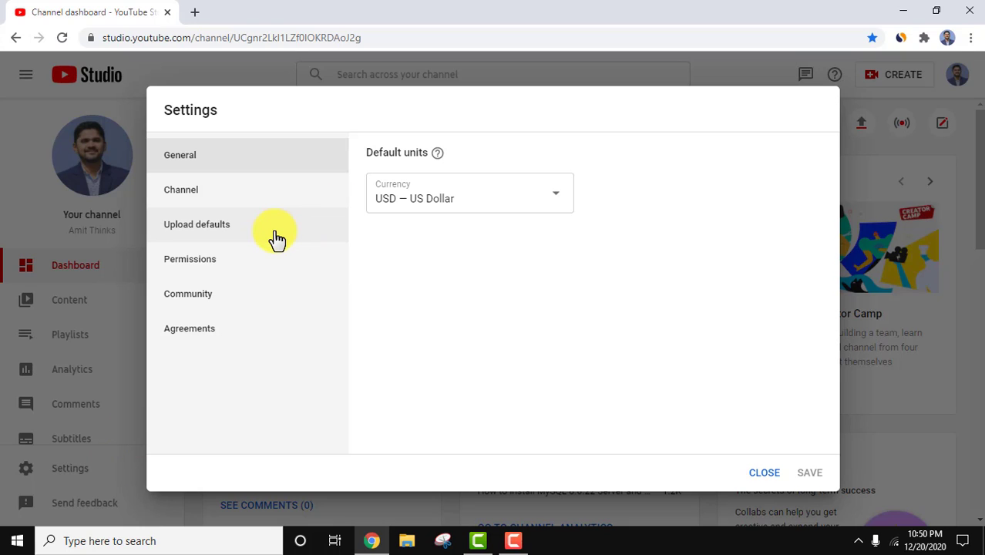
{"action": "left_click", "coordinate": [198, 225]}
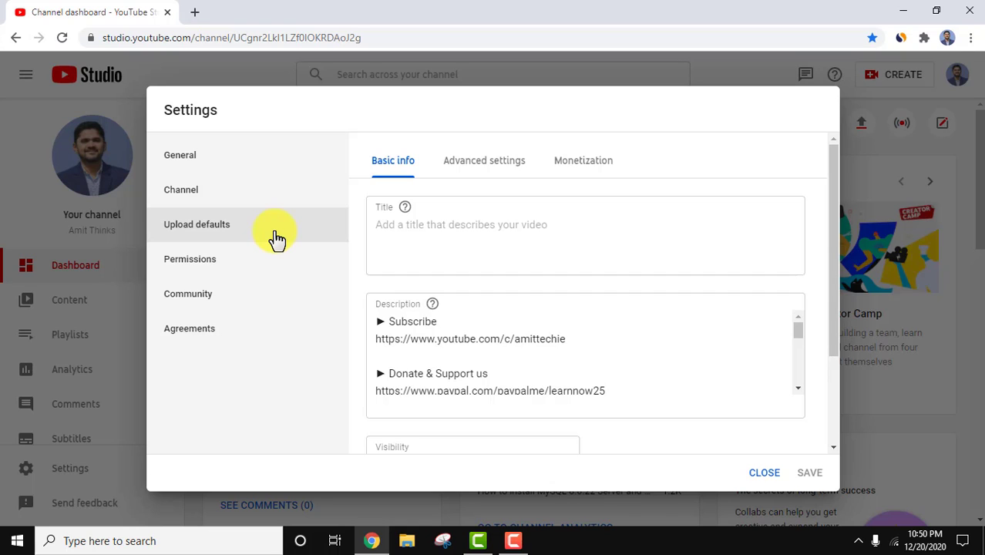
{"action": "mouse_move", "coordinate": [468, 167]}
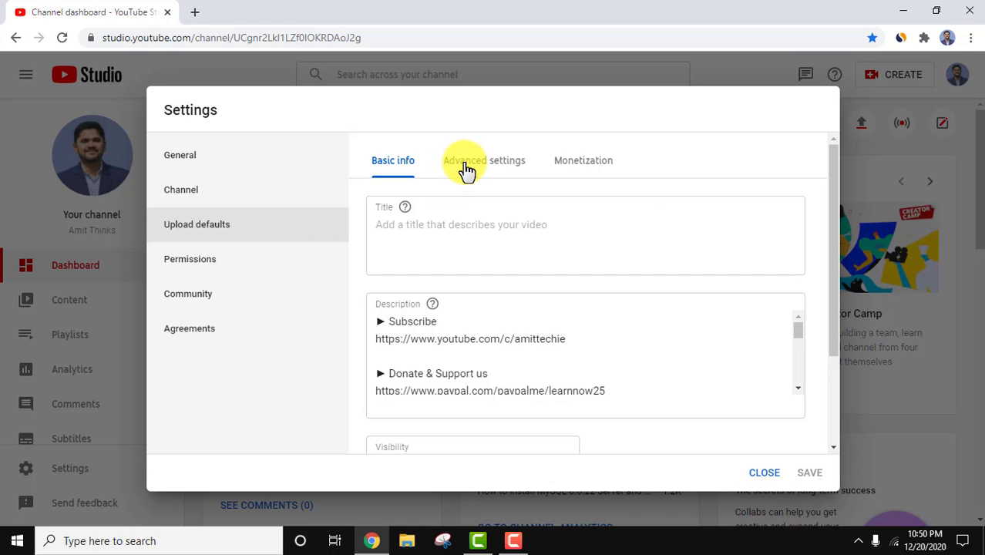
Step: Show the Advanced settings upload defaults, where the default Category reads Education
{"action": "left_click", "coordinate": [468, 160]}
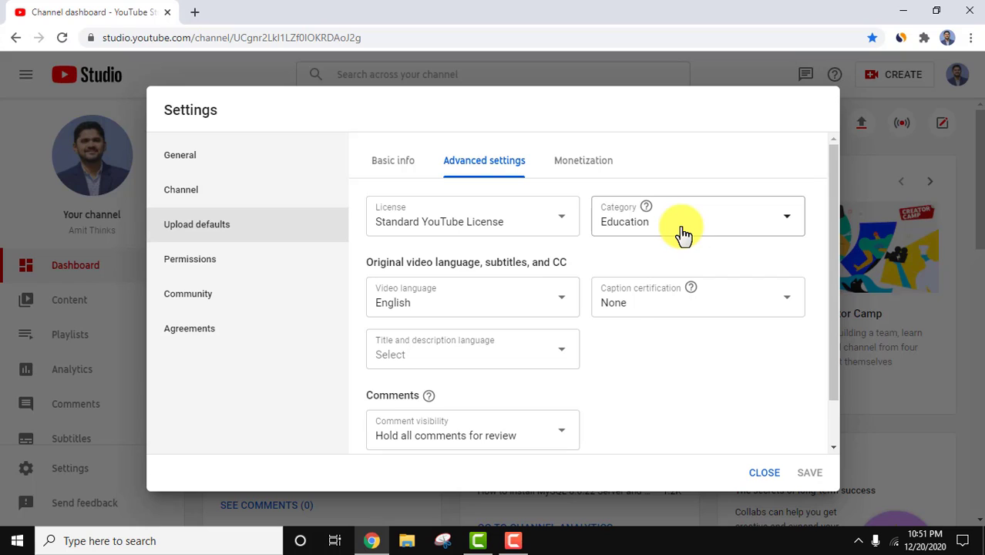
{"action": "left_click", "coordinate": [697, 216]}
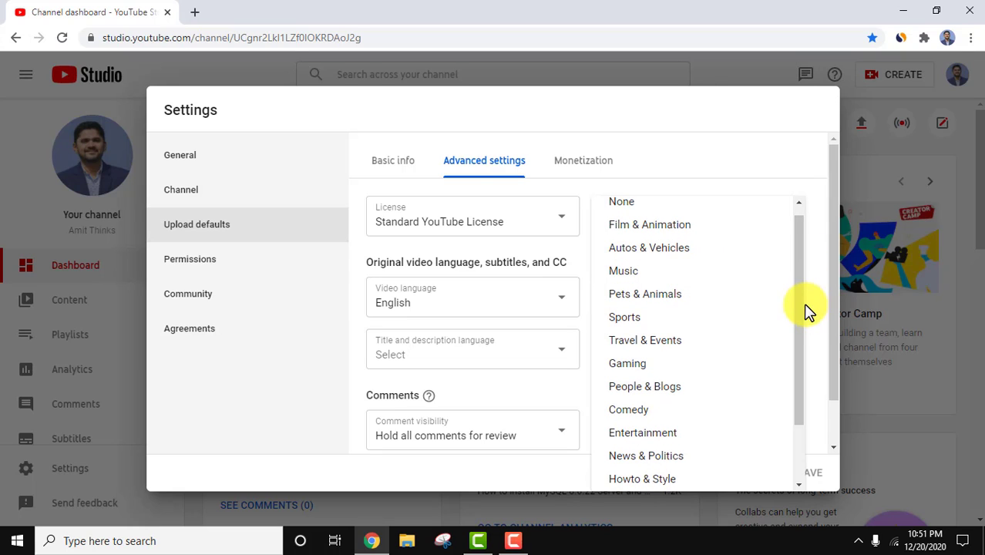
{"action": "scroll", "scroll_direction": "down", "scroll_amount": 3}
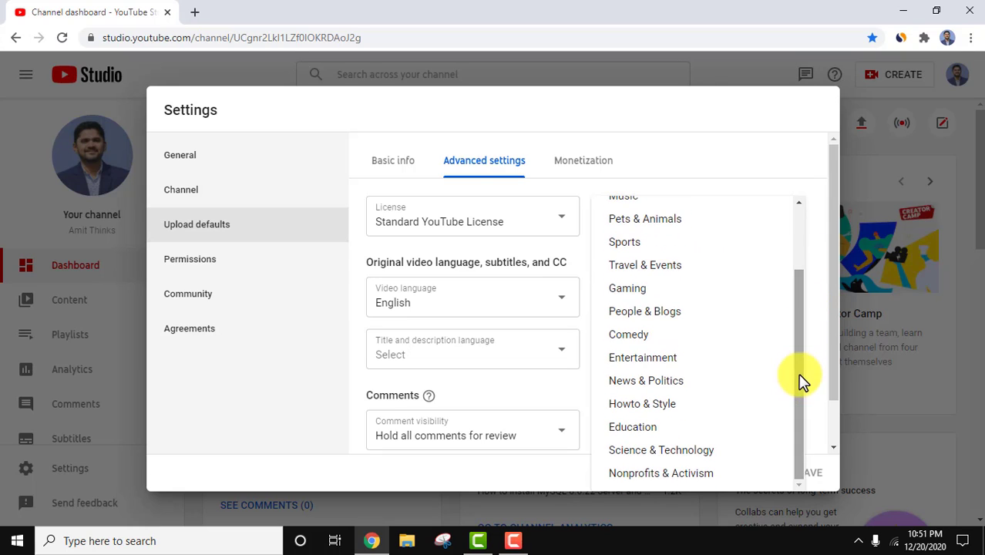
{"action": "mouse_move", "coordinate": [703, 315]}
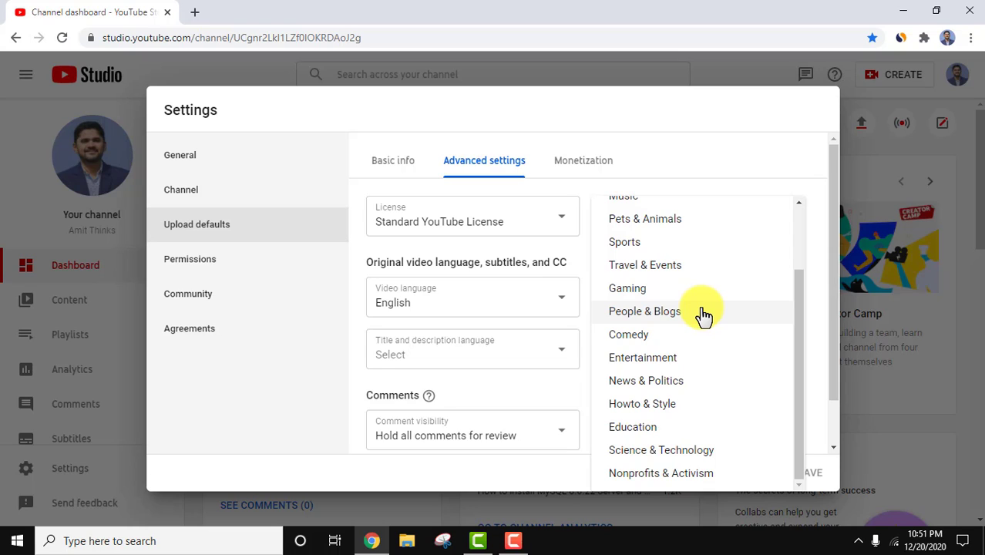
{"action": "mouse_move", "coordinate": [820, 326]}
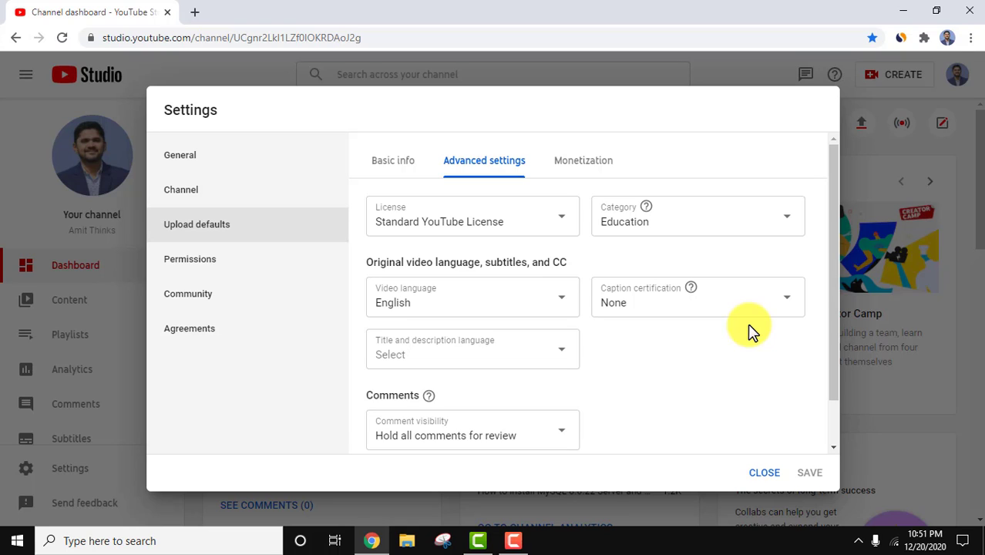
{"action": "mouse_move", "coordinate": [645, 207]}
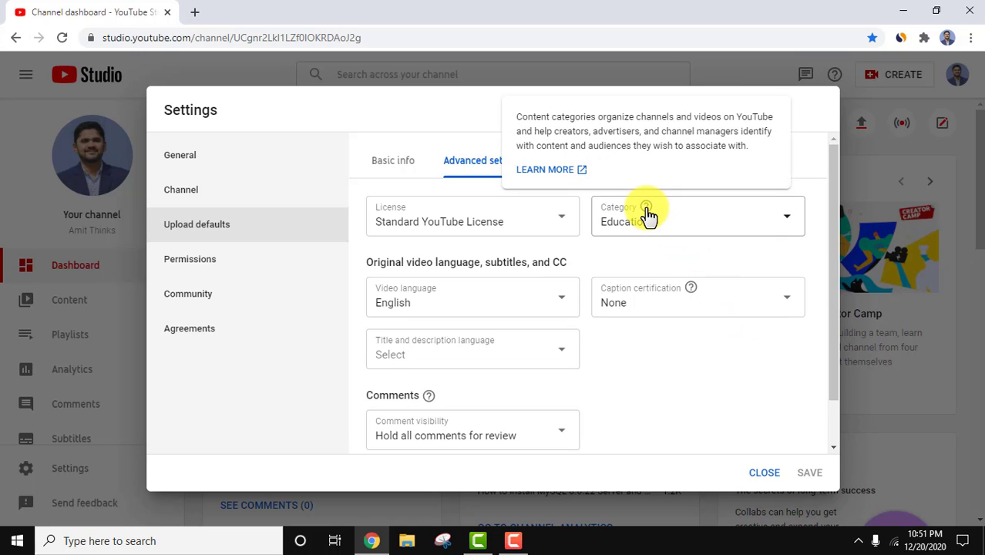